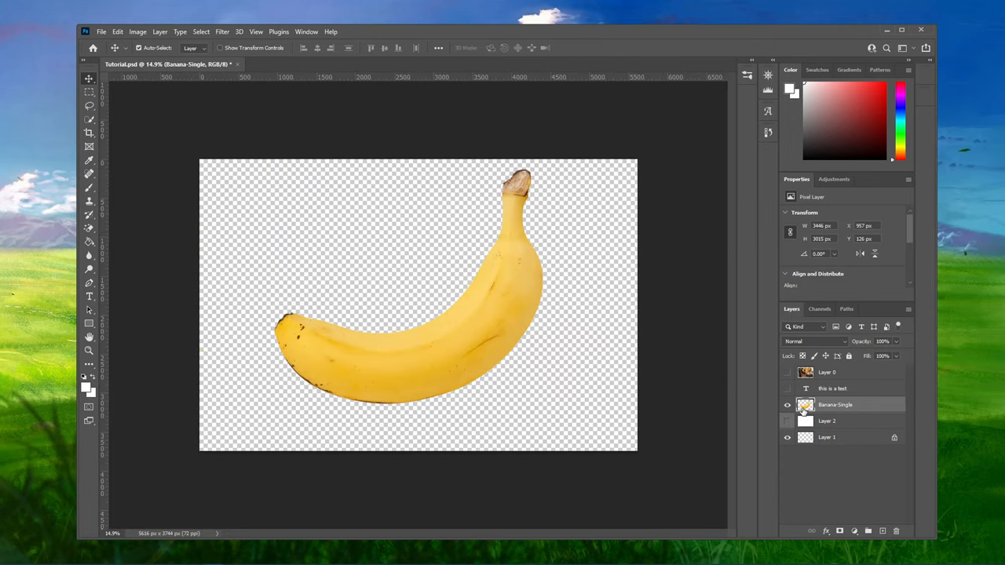
pyautogui.moveTo(805, 406)
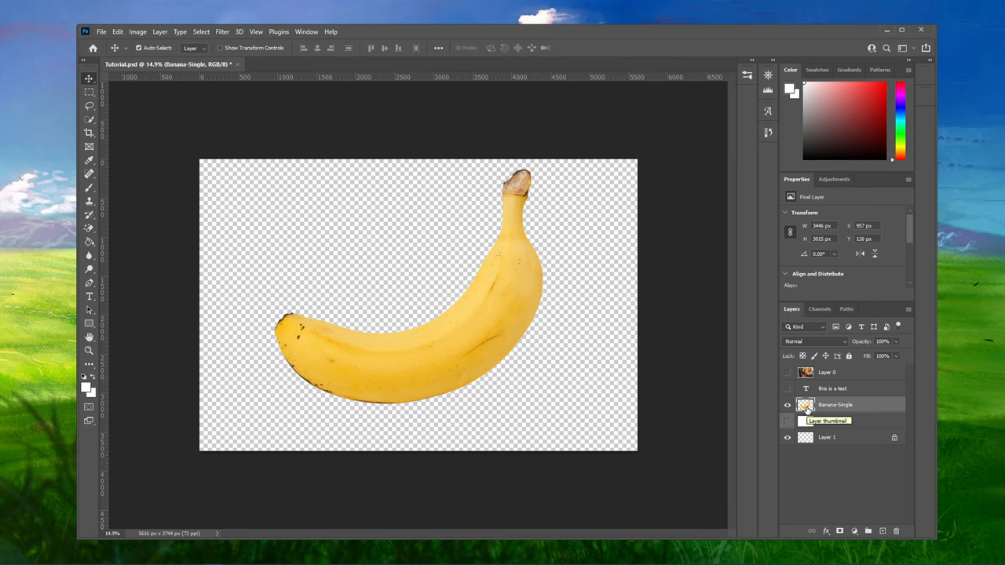
# Quick-export the banana and browse to the Pictures folder with the name Tutorial.
pyautogui.click(101, 31)
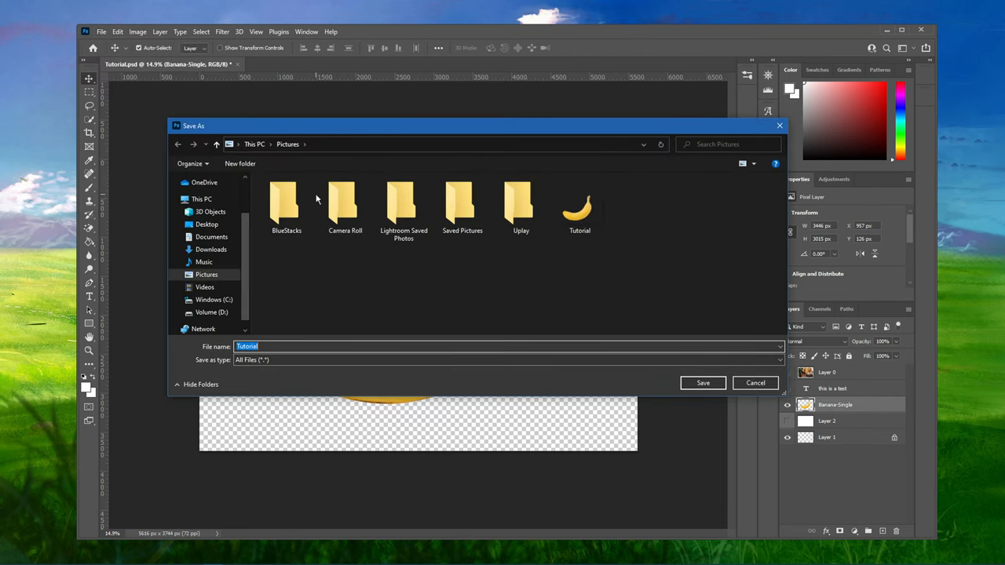
pyautogui.click(286, 206)
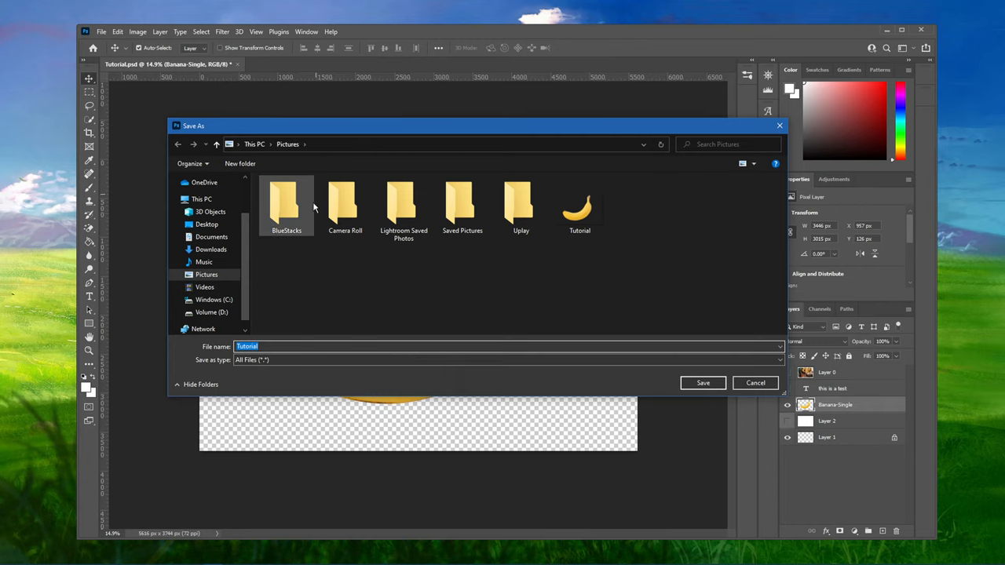
pyautogui.moveTo(760, 396)
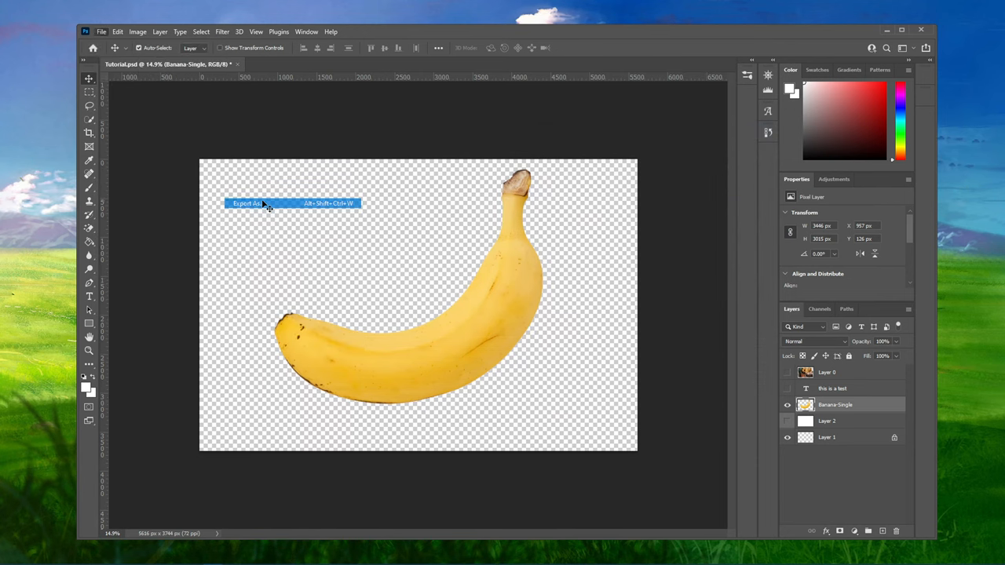
# In Export As, keep PNG format with transparency, 100% scale and Bicubic Automatic resampling.
pyautogui.click(247, 204)
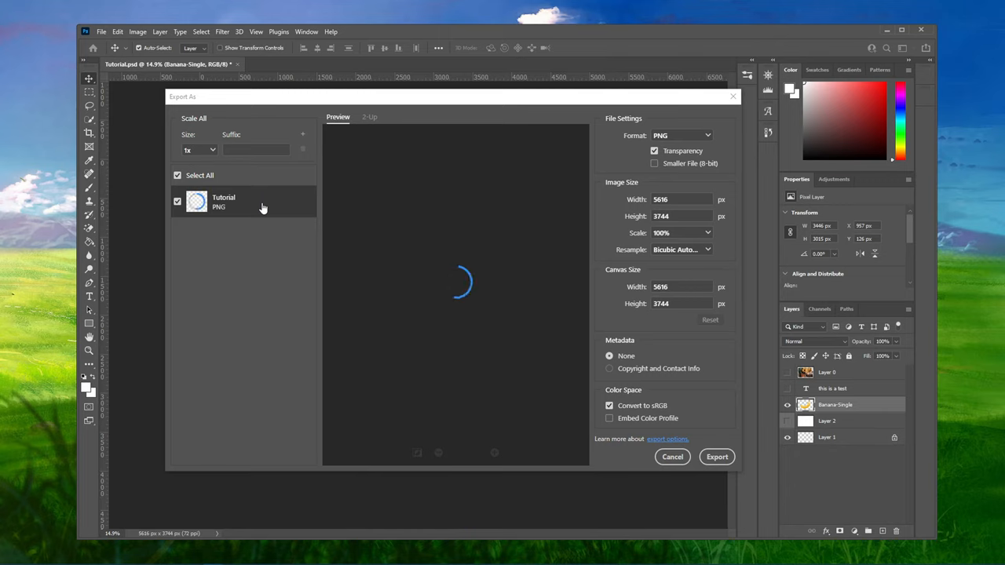
pyautogui.click(682, 135)
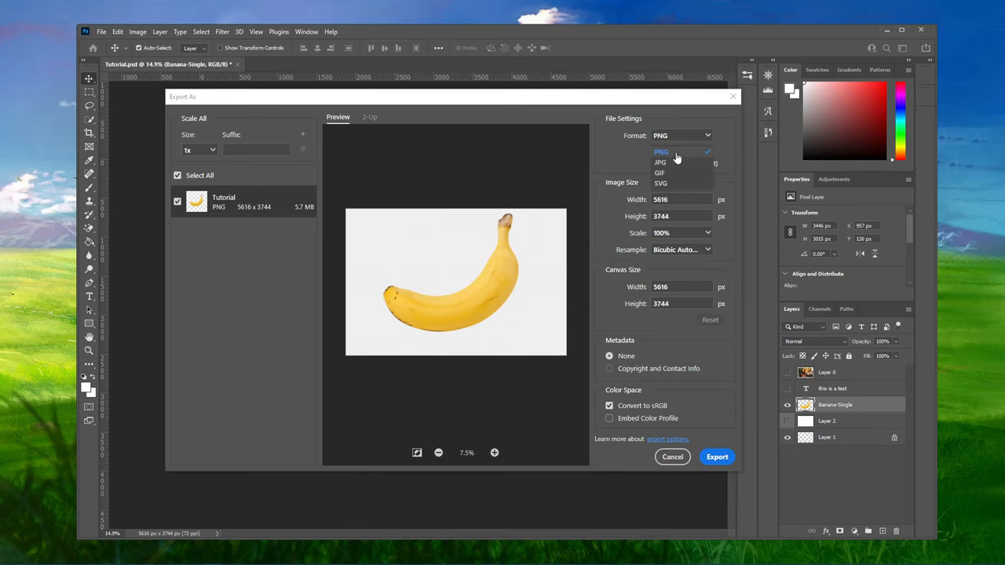
pyautogui.click(662, 151)
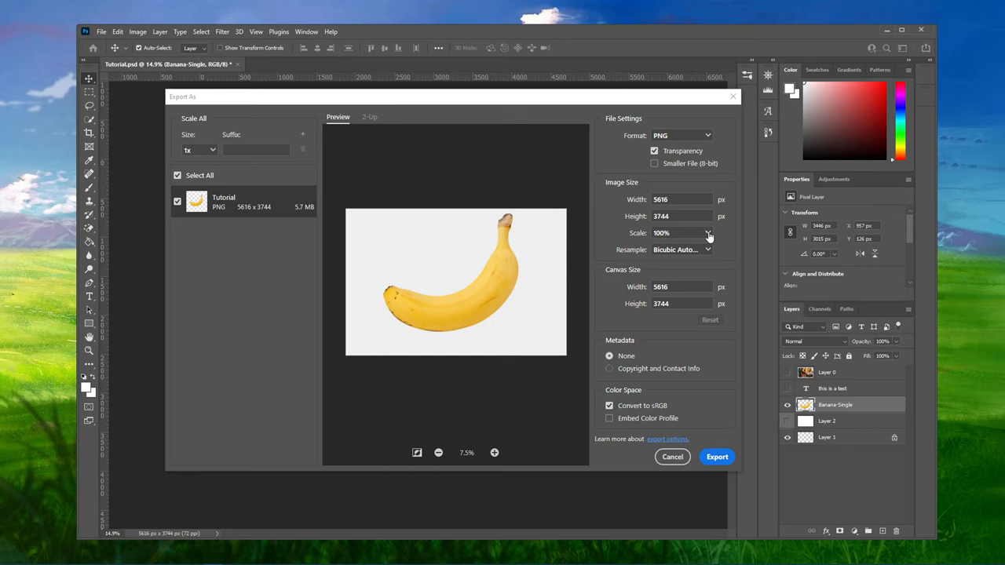
pyautogui.click(681, 249)
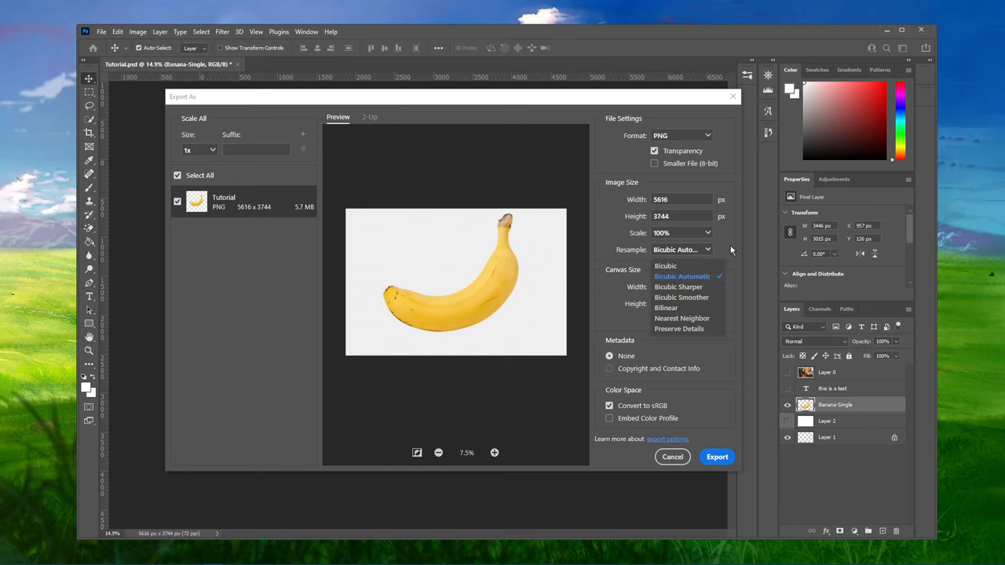
pyautogui.click(681, 276)
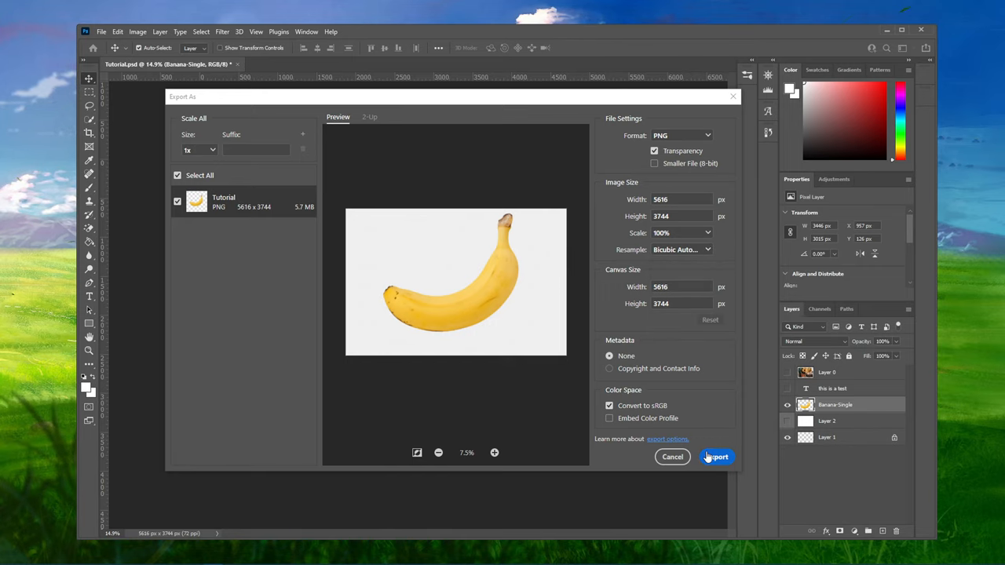